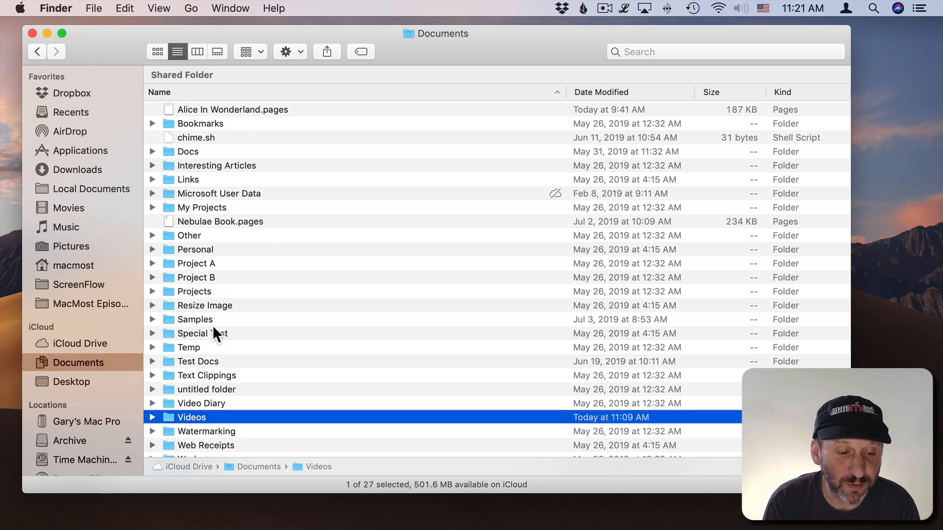
# Drag the Videos folder from Documents onto iCloud Drive and show iCloud Drive's top level
pyautogui.doubleClick(190, 416)
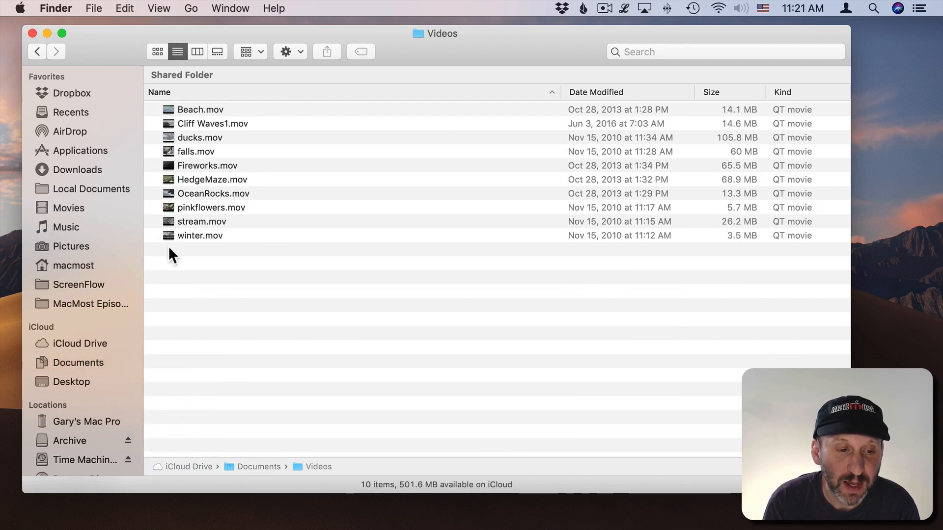
pyautogui.moveTo(226, 295)
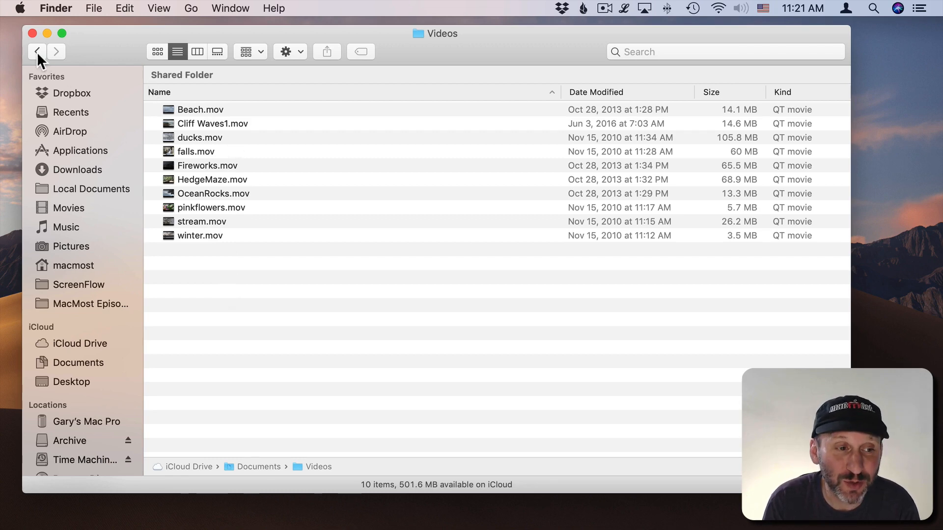
pyautogui.click(36, 51)
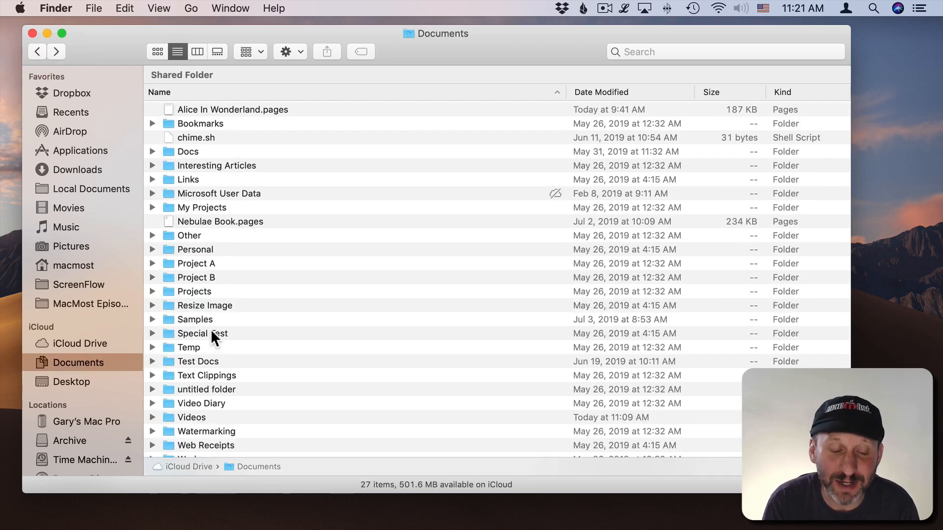
pyautogui.moveTo(189, 315)
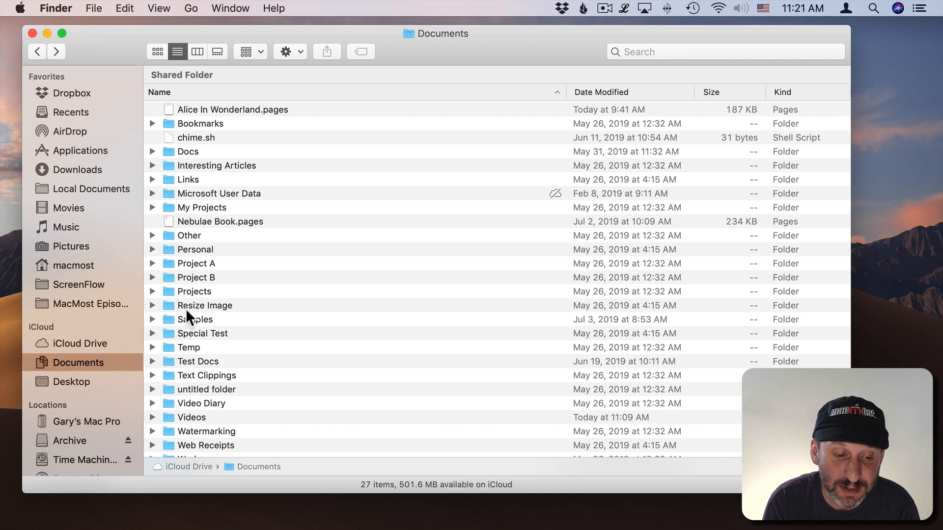
pyautogui.click(80, 344)
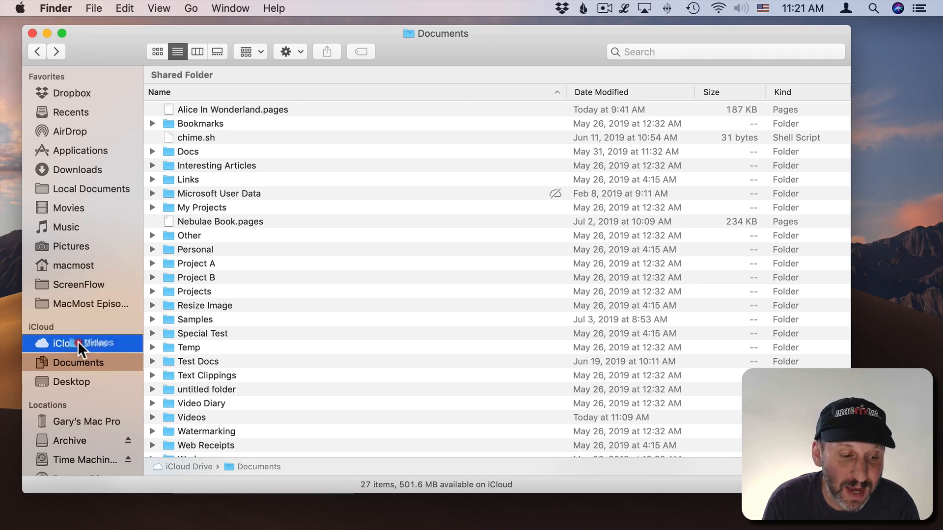
pyautogui.click(79, 344)
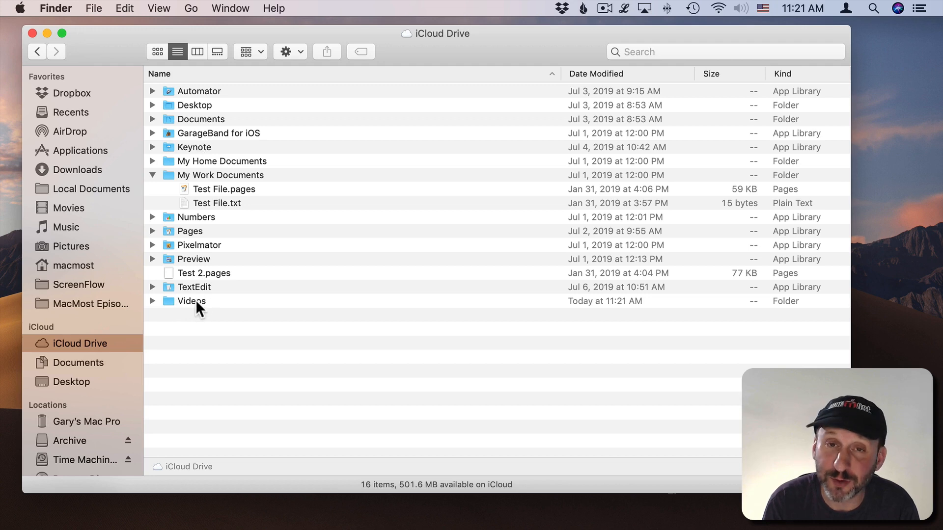
pyautogui.click(200, 119)
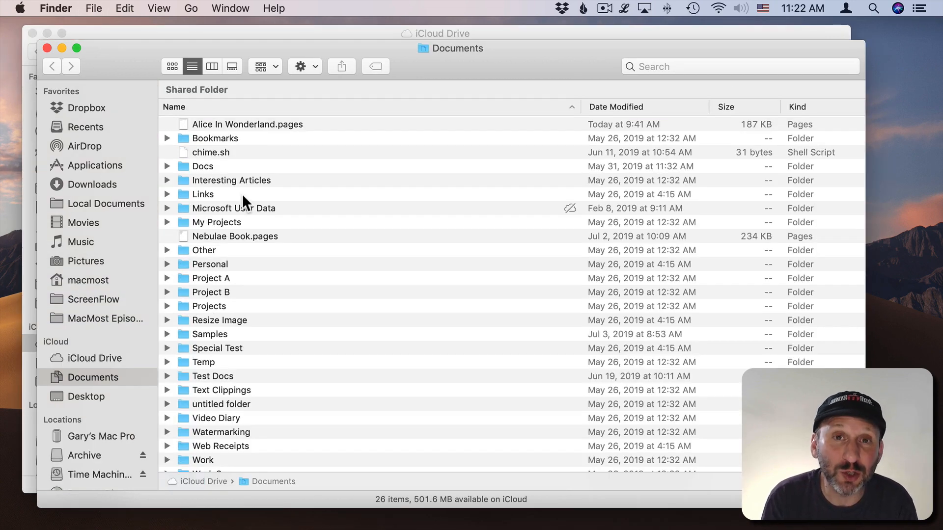
pyautogui.moveTo(199, 155)
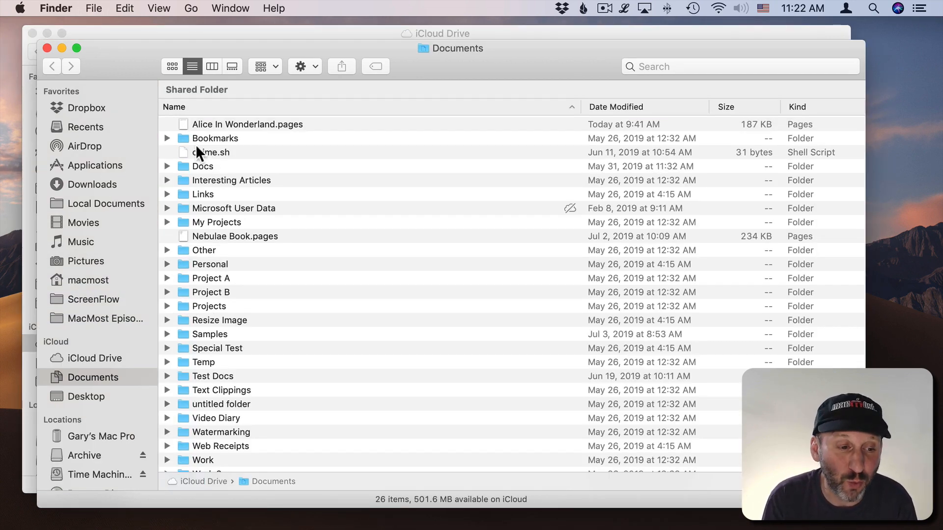
# Go to the home folder and open Movies
pyautogui.click(190, 8)
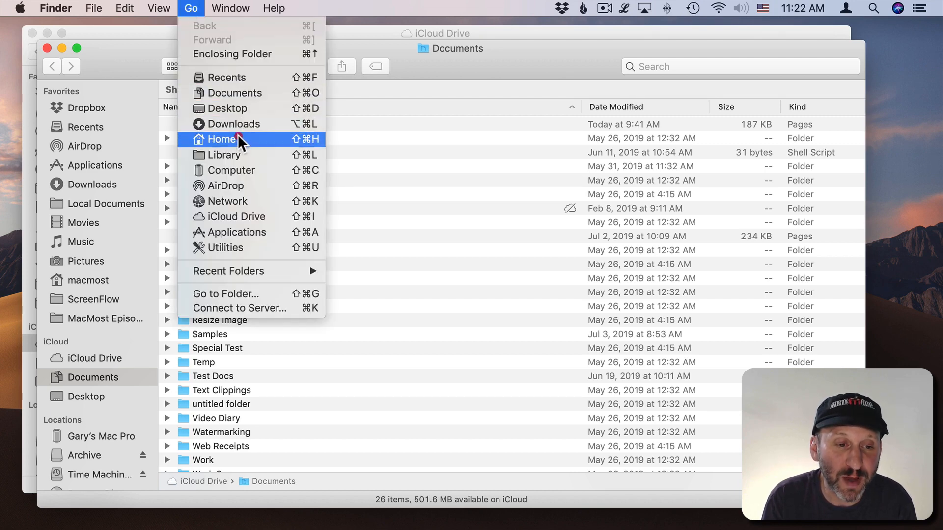
pyautogui.click(221, 139)
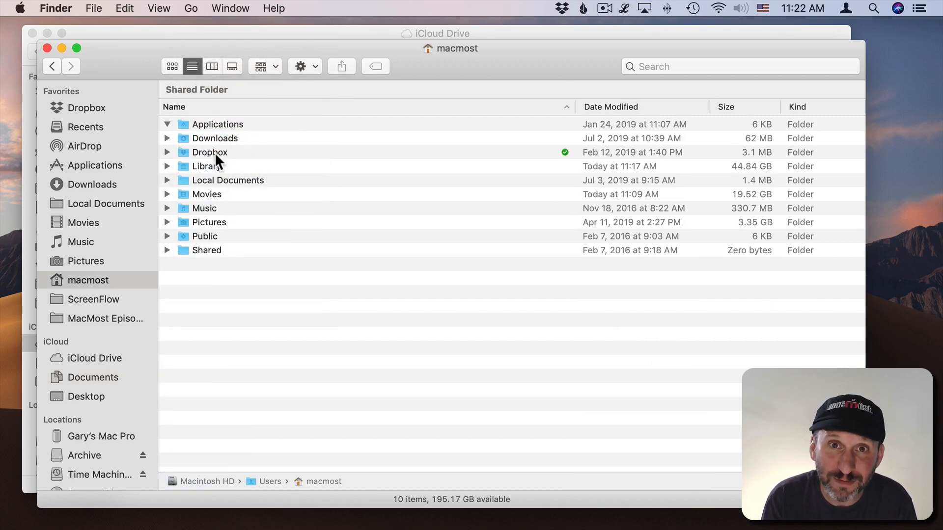
pyautogui.click(206, 193)
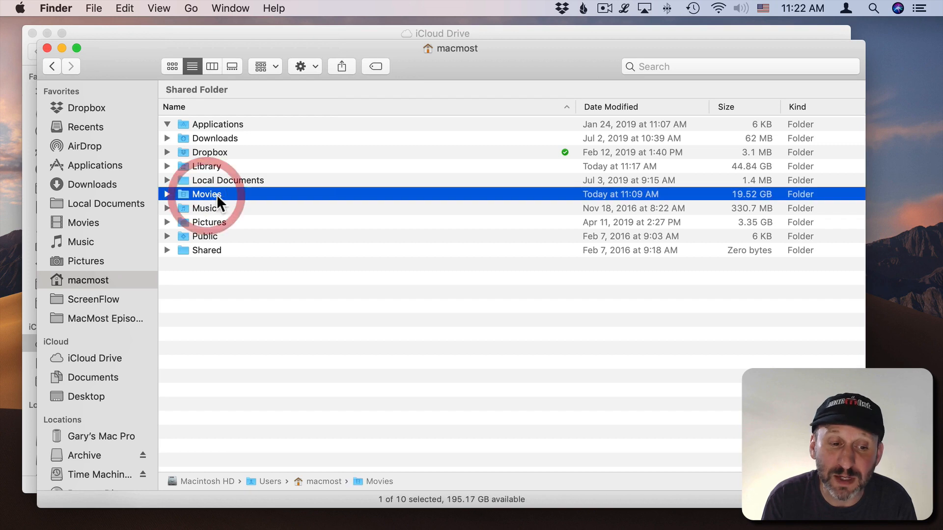
pyautogui.doubleClick(206, 193)
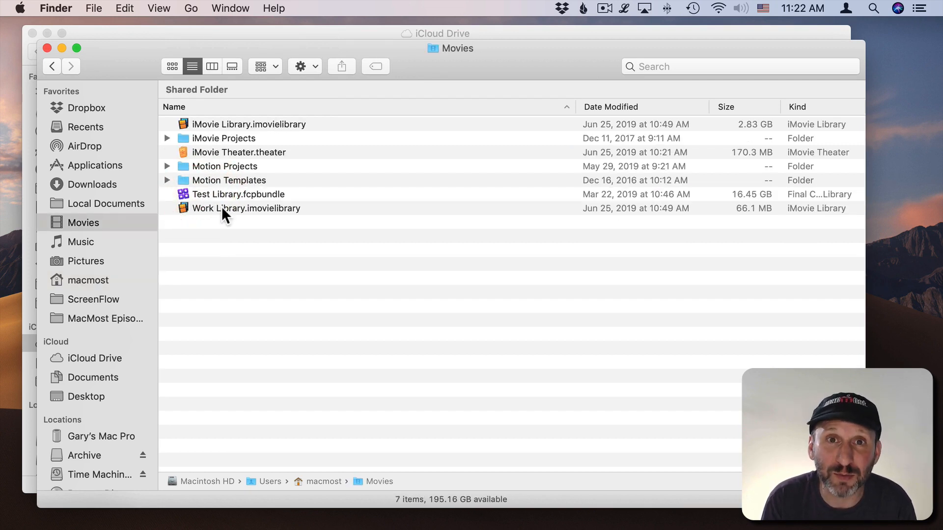
# Move Videos from iCloud Drive into Movies, confirm the move, and open it
pyautogui.click(224, 166)
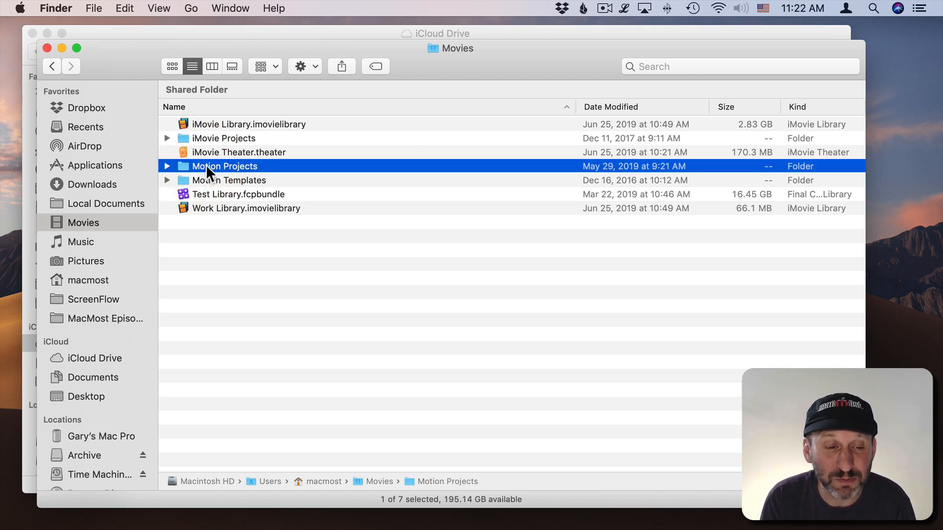
pyautogui.click(229, 179)
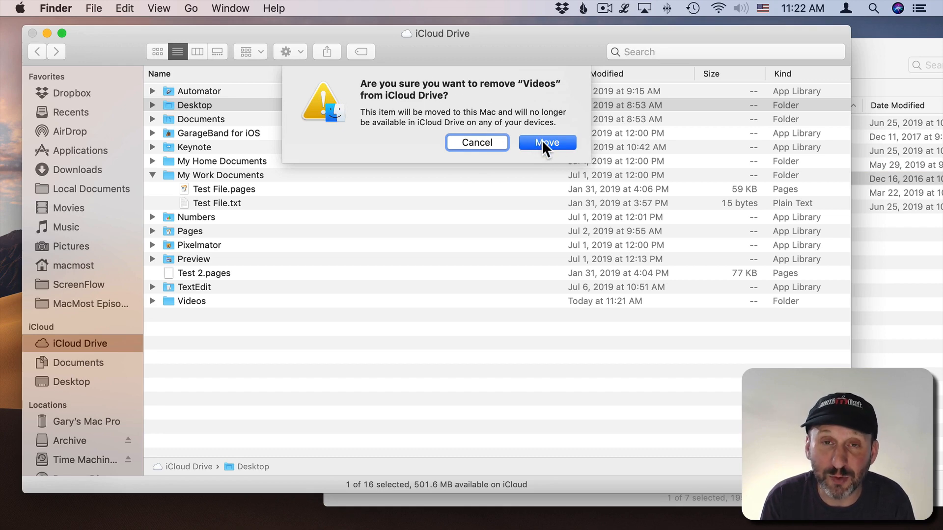
pyautogui.click(546, 143)
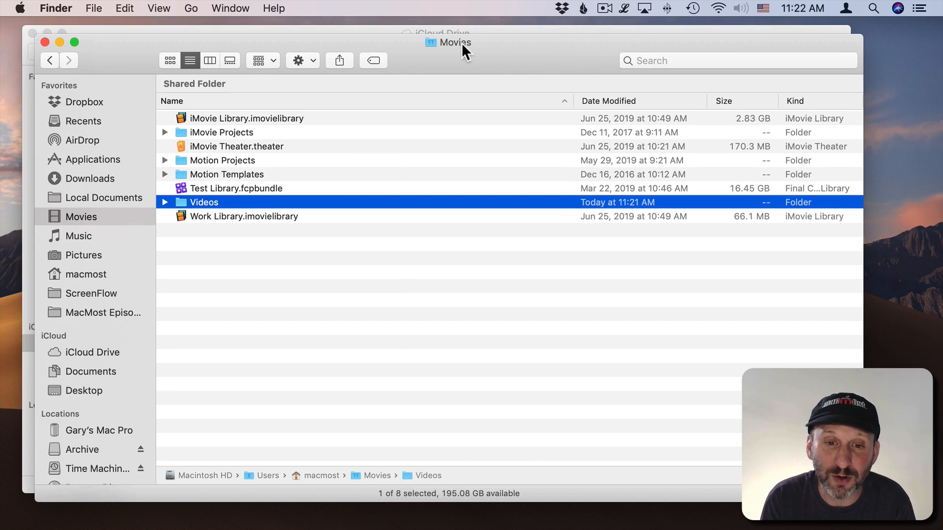
pyautogui.doubleClick(204, 203)
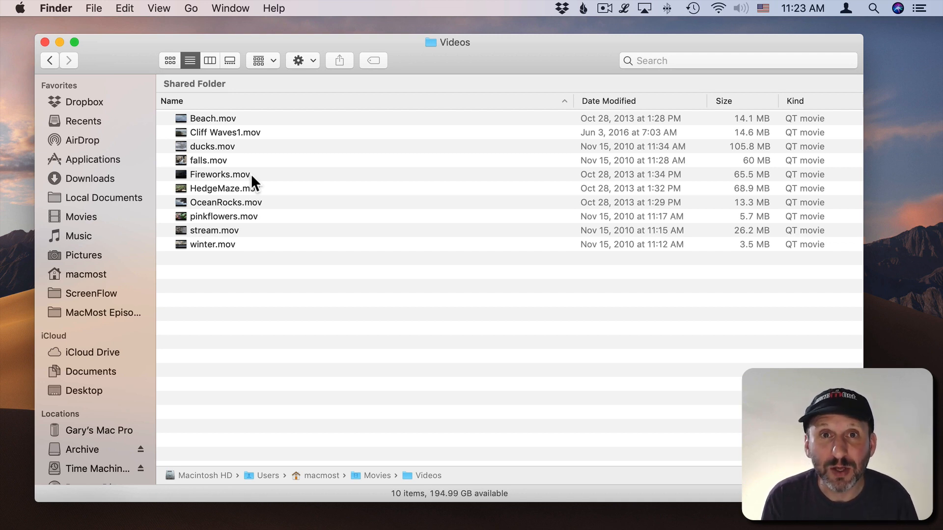
pyautogui.moveTo(331, 389)
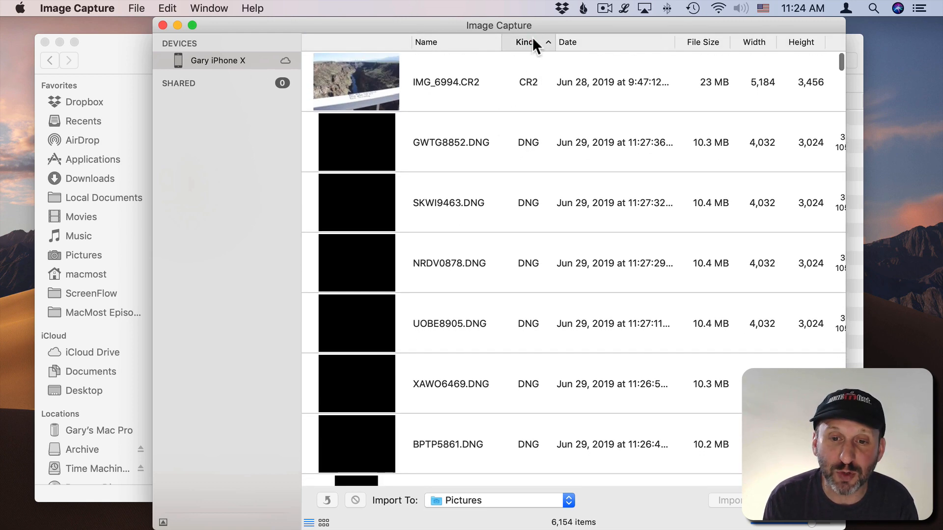
# Scroll to the phone's MOV clips and select IMG_2809 for import
pyautogui.scroll(-3)
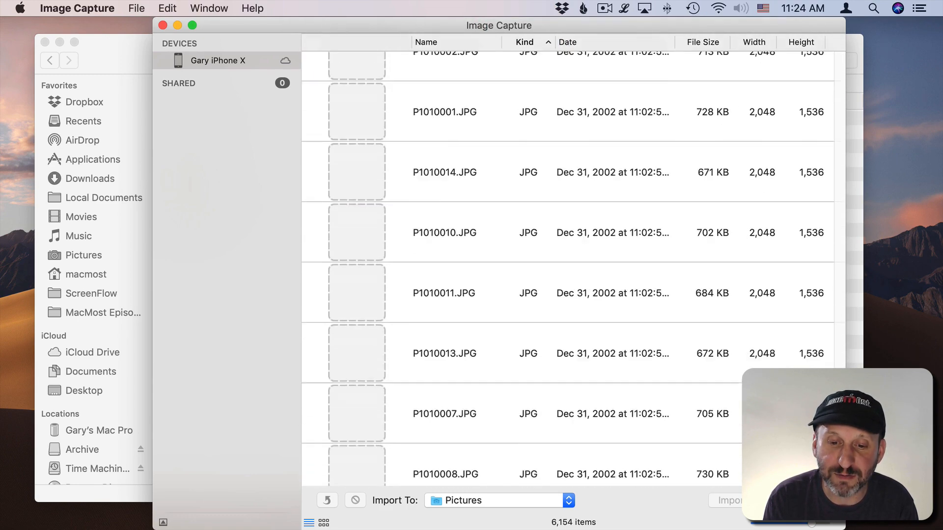
pyautogui.scroll(-3)
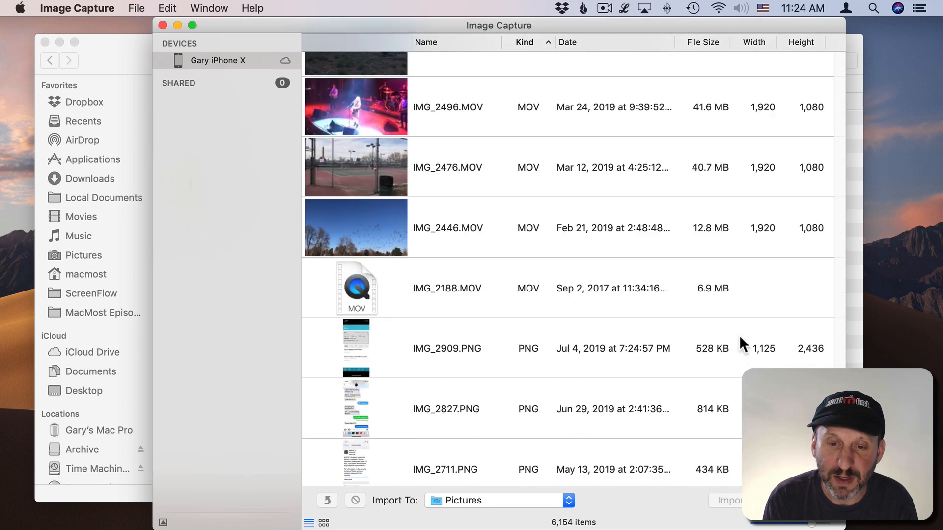
pyautogui.click(538, 167)
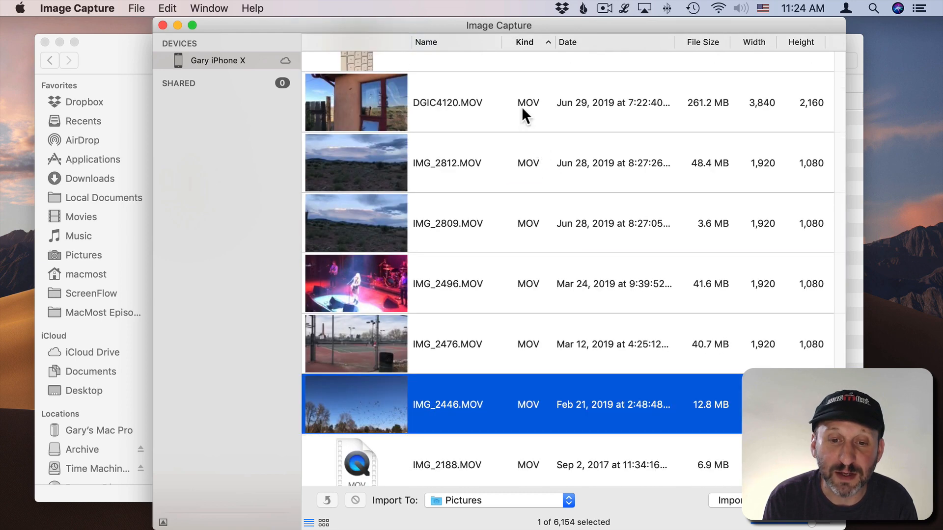
pyautogui.click(448, 163)
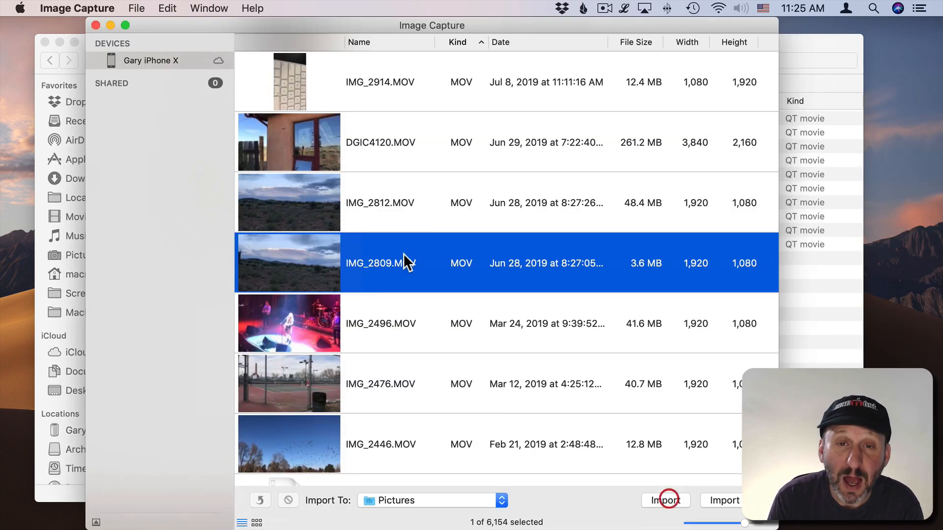
pyautogui.moveTo(379, 427)
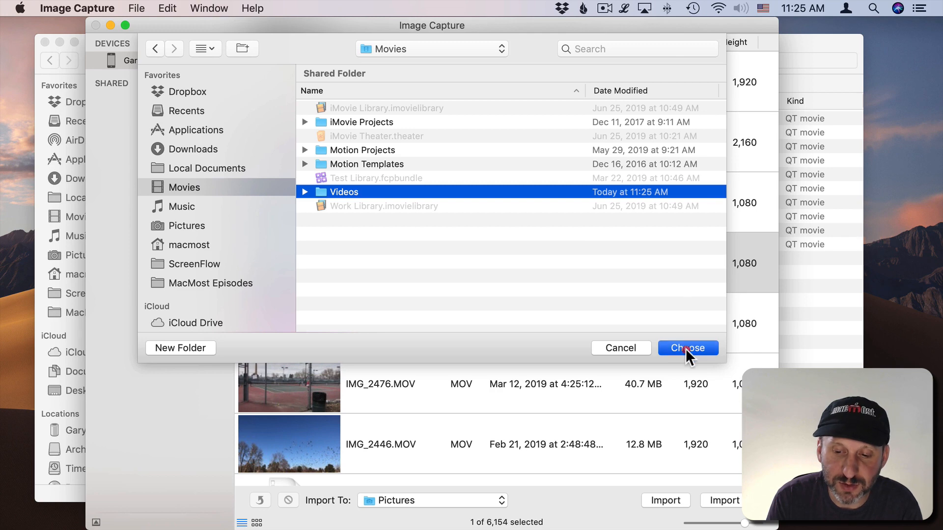
# Make Movies/Videos the import destination and import the clip there
pyautogui.click(687, 348)
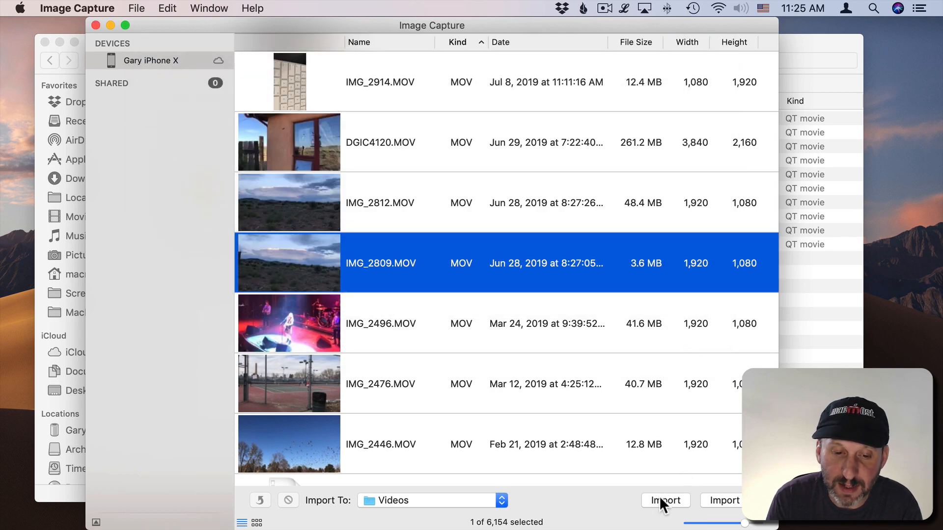
pyautogui.click(666, 500)
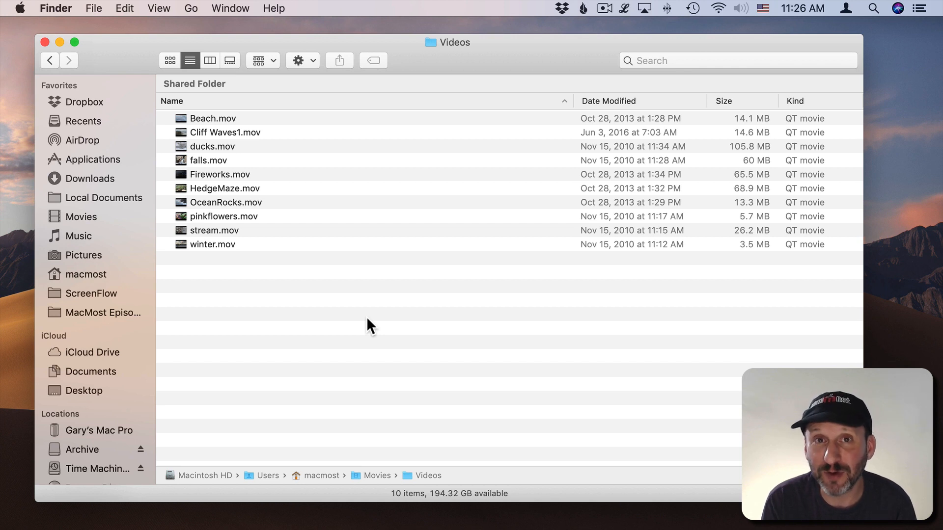
pyautogui.moveTo(334, 235)
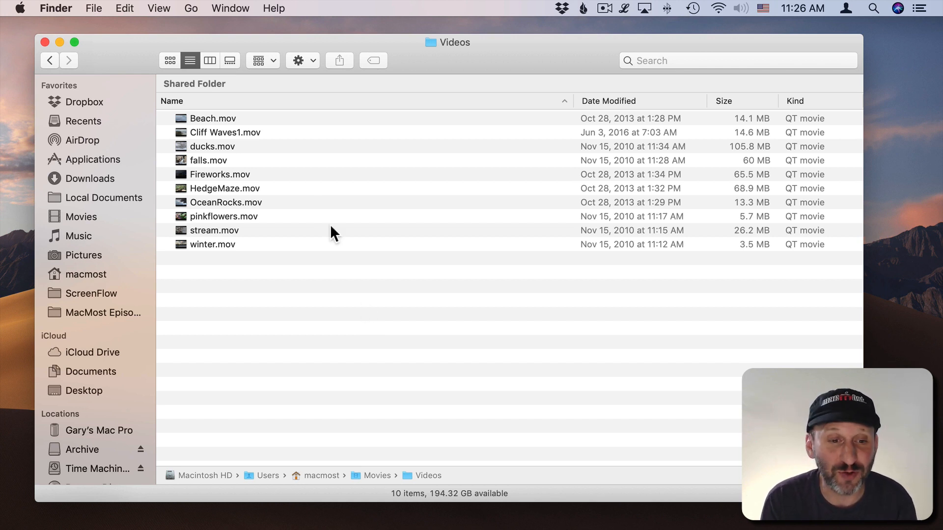
pyautogui.moveTo(371, 284)
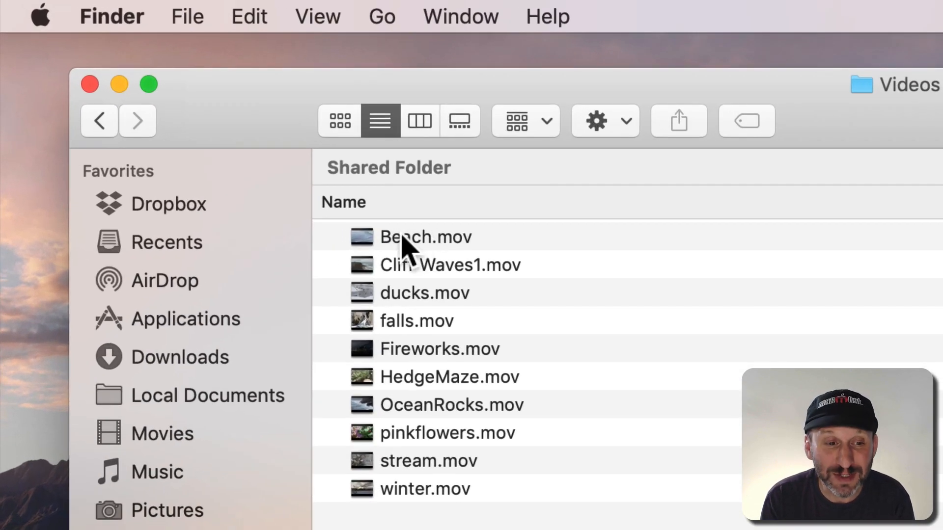
pyautogui.click(449, 264)
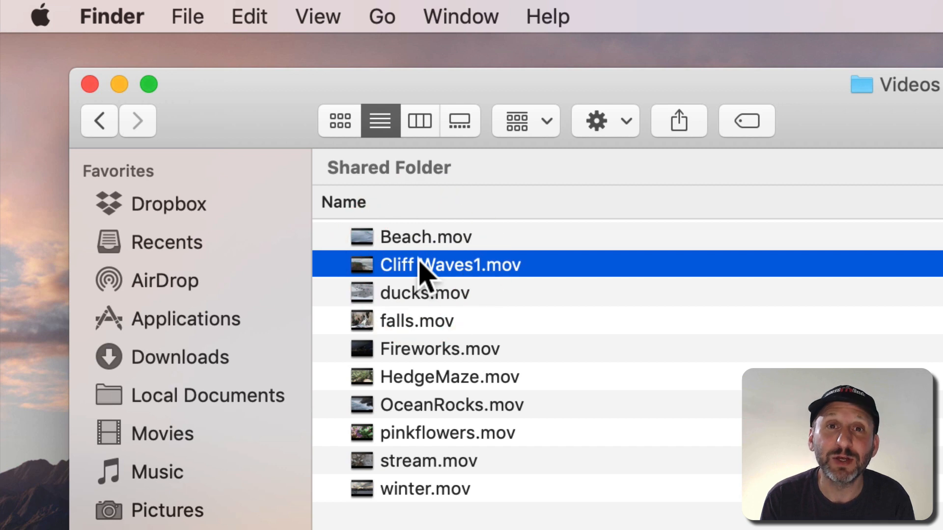
pyautogui.moveTo(443, 481)
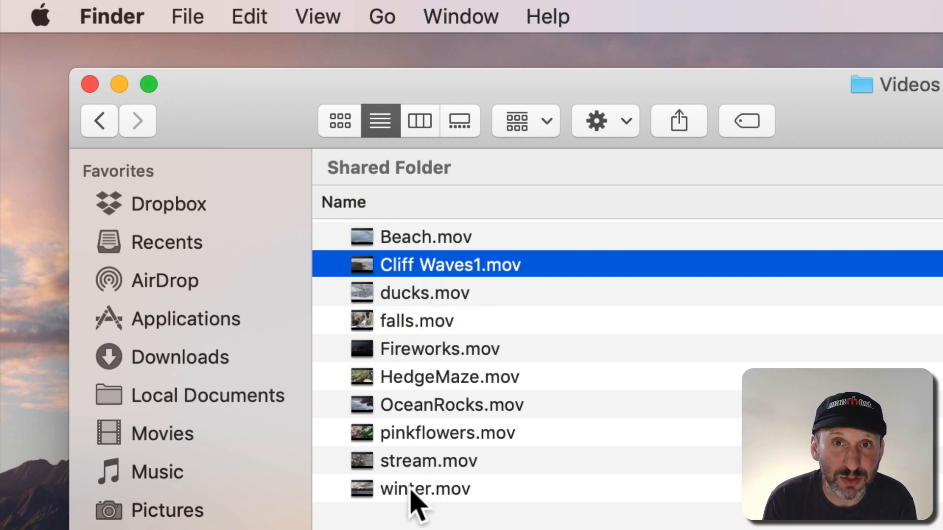
pyautogui.click(424, 489)
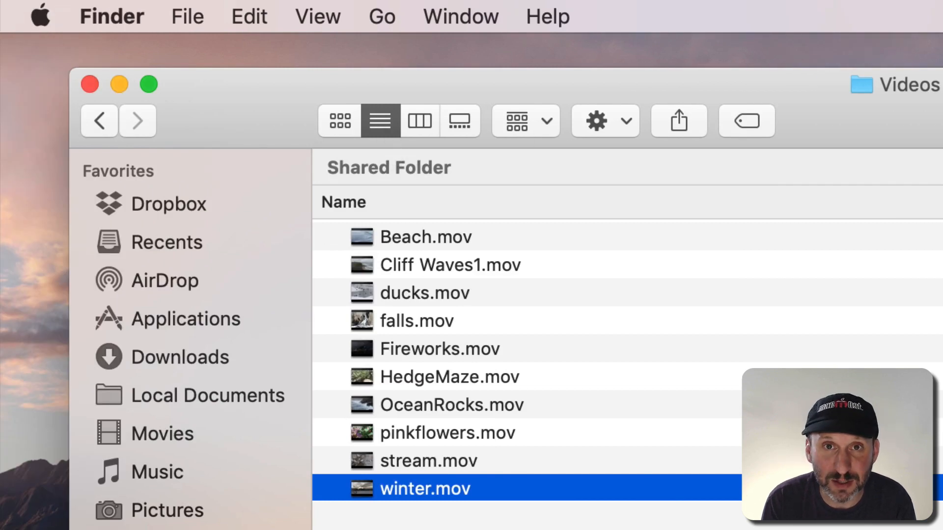
pyautogui.click(425, 236)
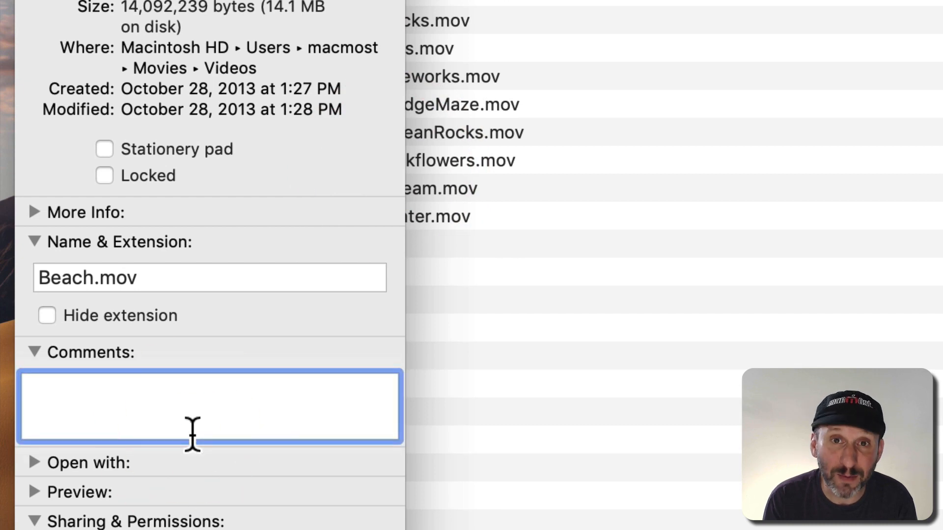
pyautogui.moveTo(230, 60)
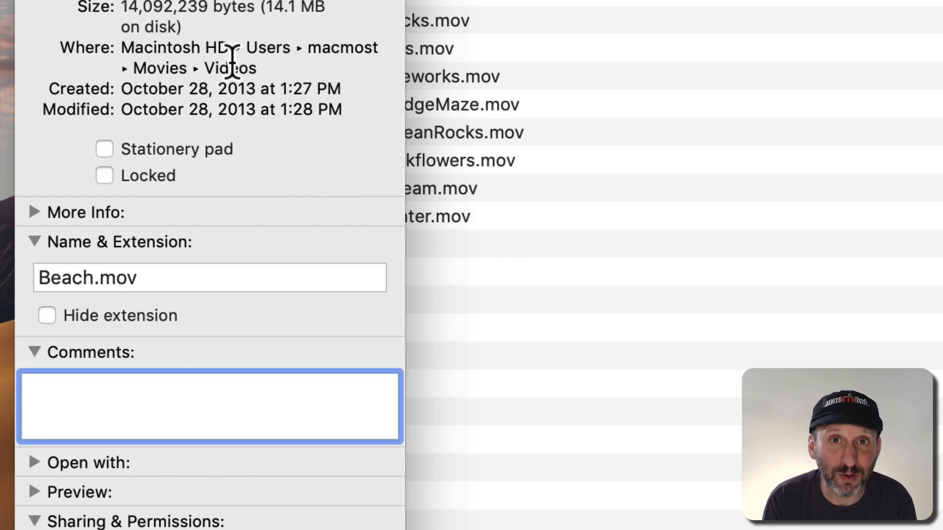
# Select Beach.mov in the Videos folder
pyautogui.click(192, 405)
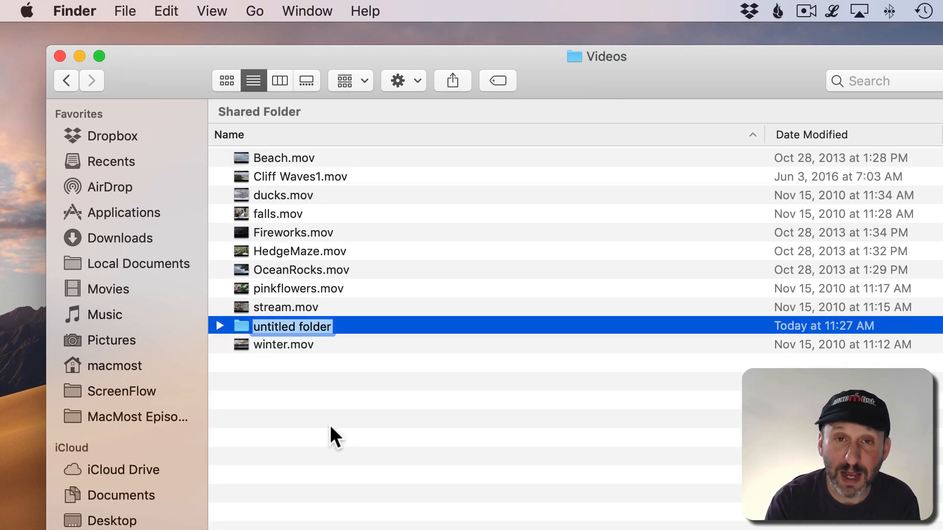
# Name the new folder Summer 2018 and check Beach.mov sits inside it
pyautogui.write('Summer 2018')
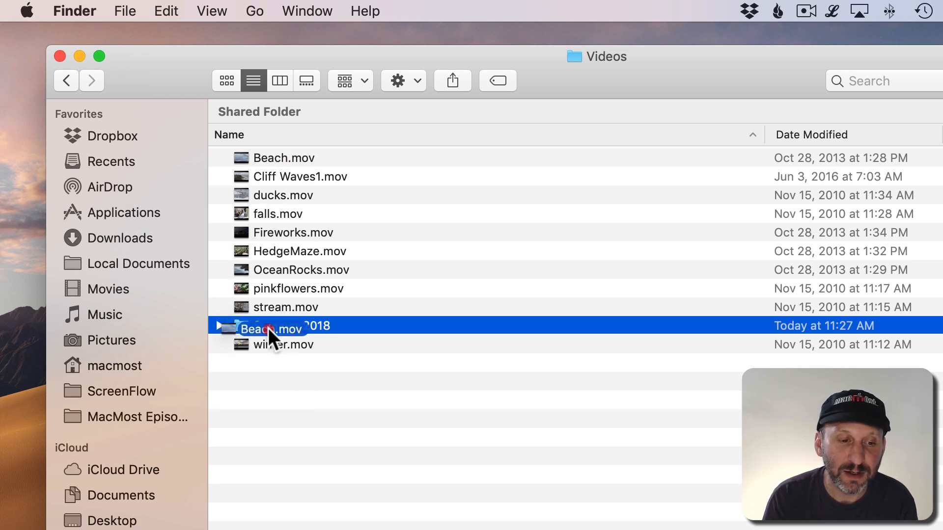
pyautogui.click(221, 307)
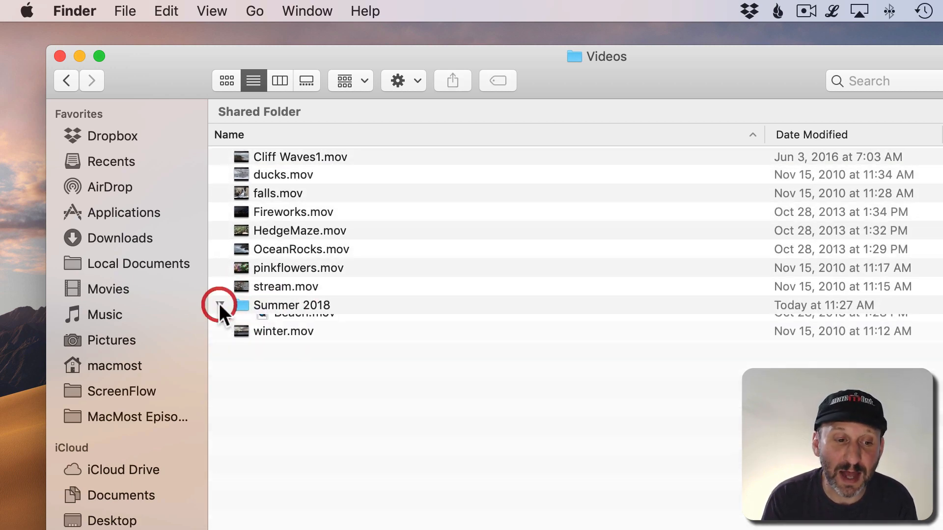
pyautogui.click(220, 304)
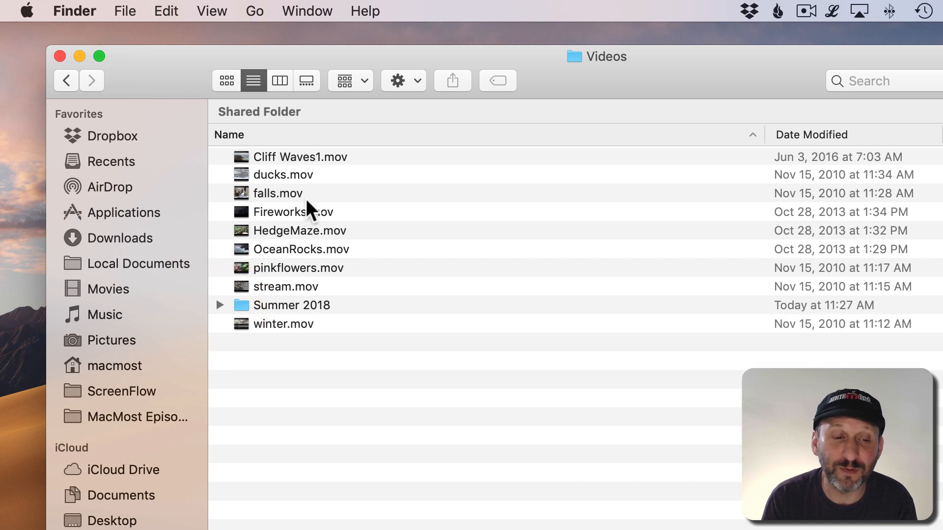
pyautogui.moveTo(301, 162)
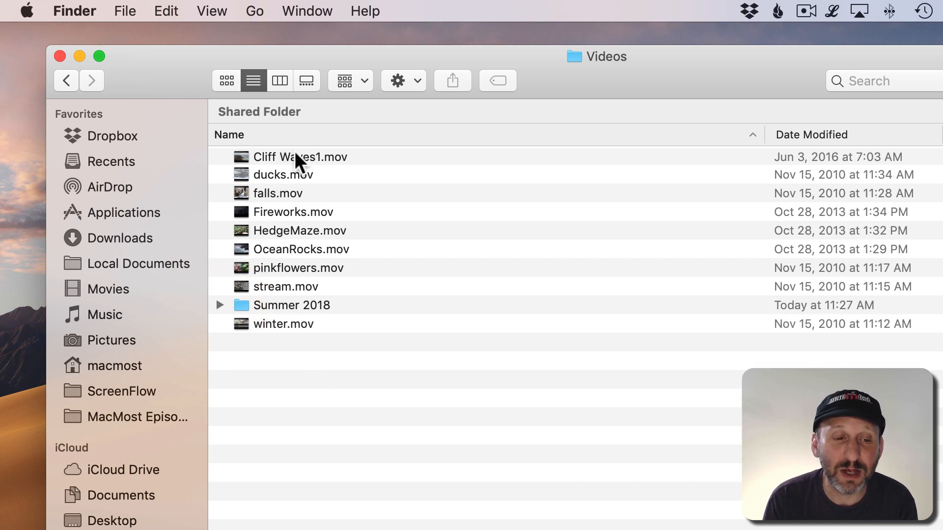
pyautogui.moveTo(292, 97)
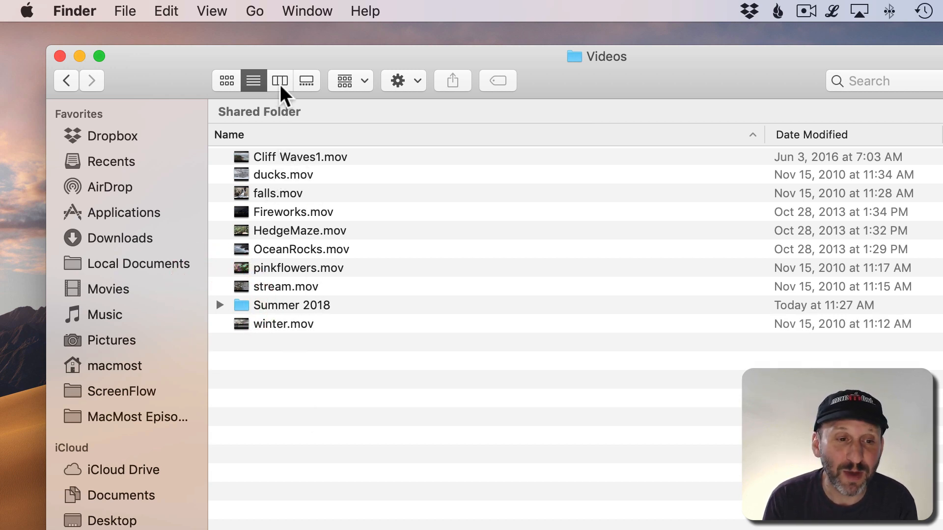
pyautogui.click(279, 80)
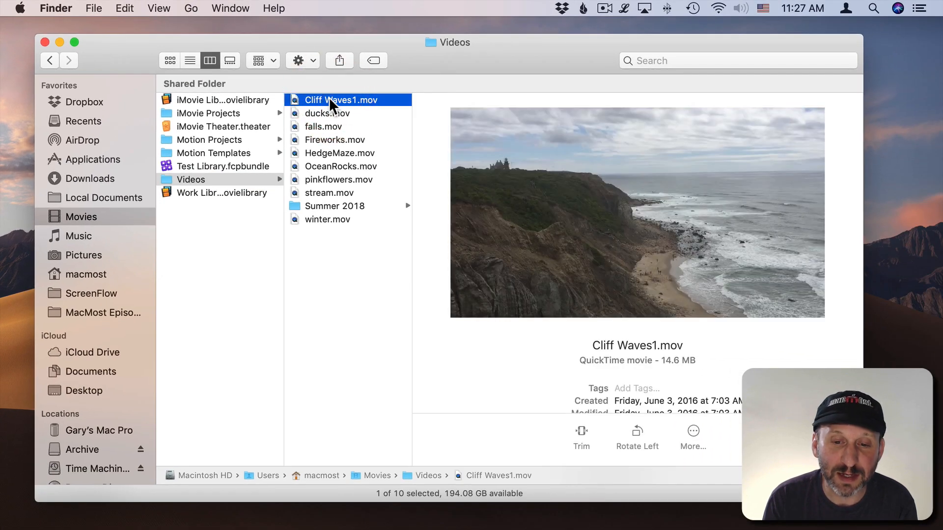
pyautogui.click(327, 113)
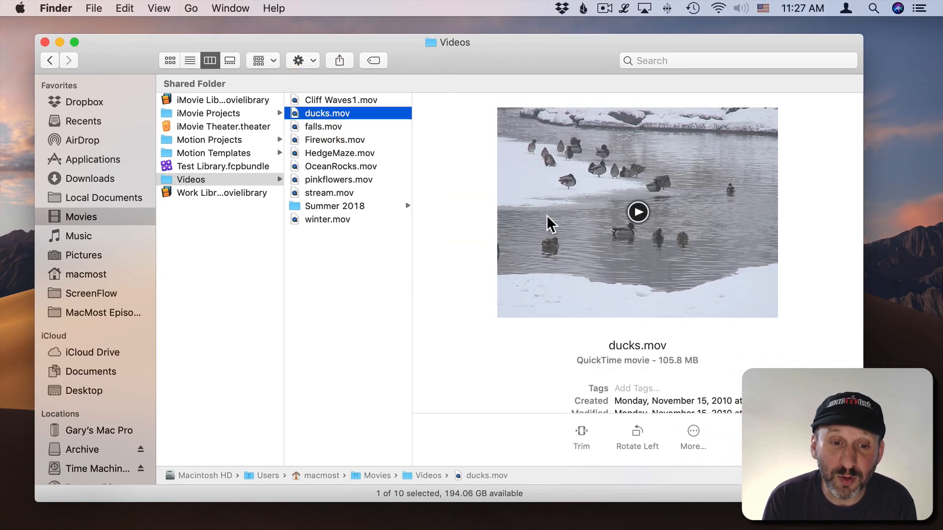
pyautogui.click(637, 212)
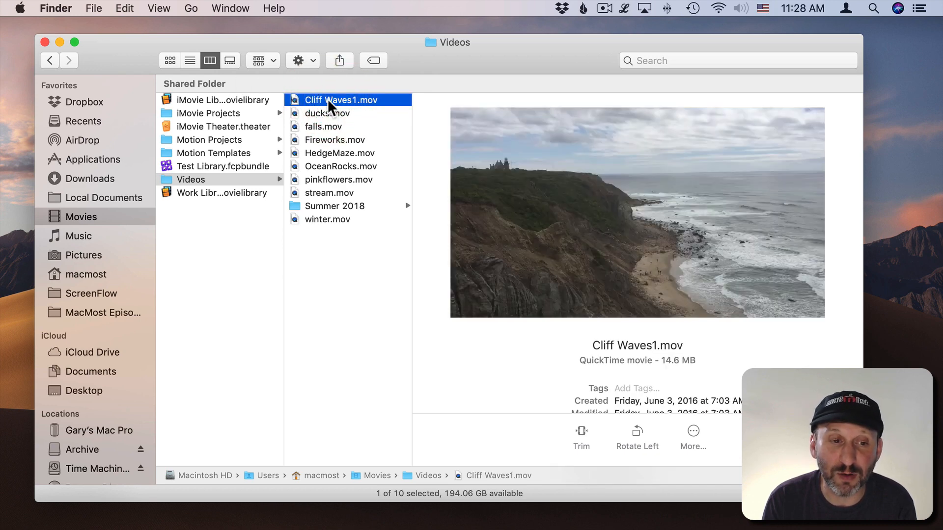
pyautogui.click(190, 60)
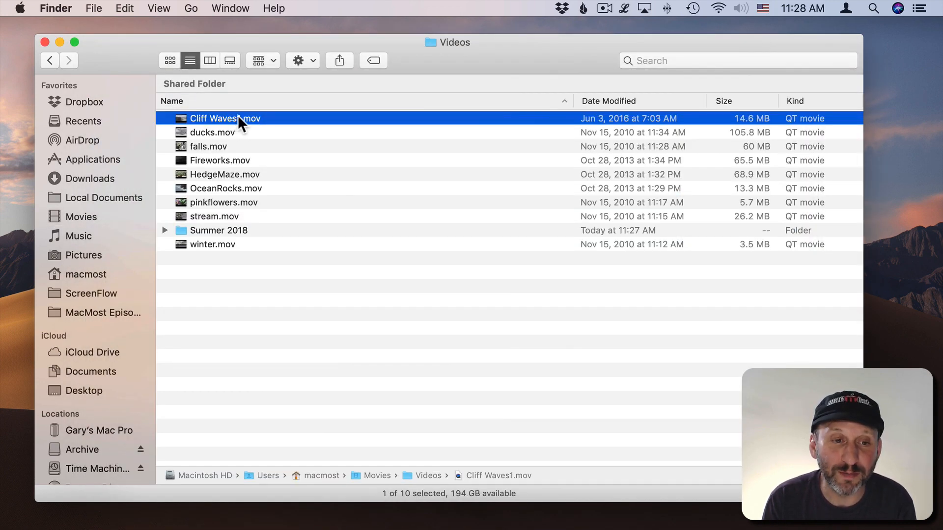
# Show Videos as a gallery, preview Fireworks, HedgeMaze and OceanRocks, scrubbing into OceanRocks
pyautogui.click(229, 60)
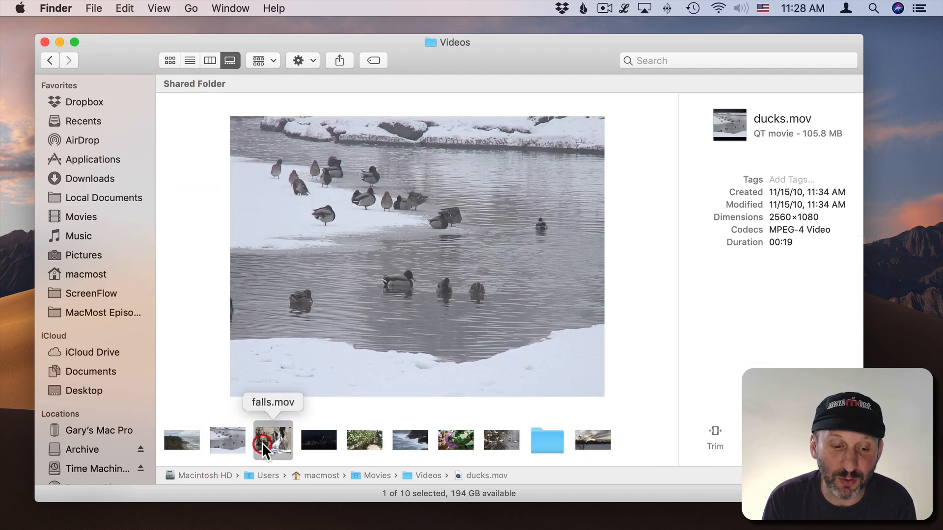
pyautogui.click(318, 440)
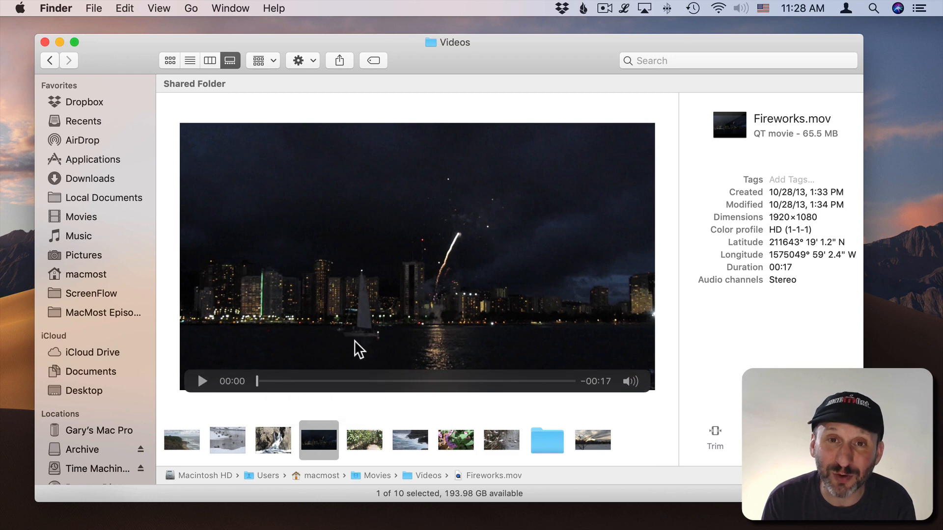
pyautogui.click(364, 440)
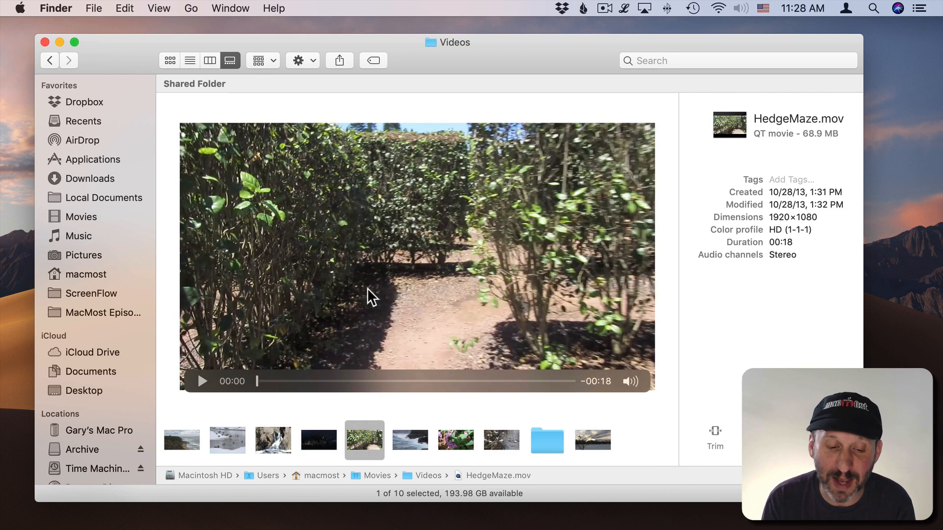
pyautogui.click(409, 439)
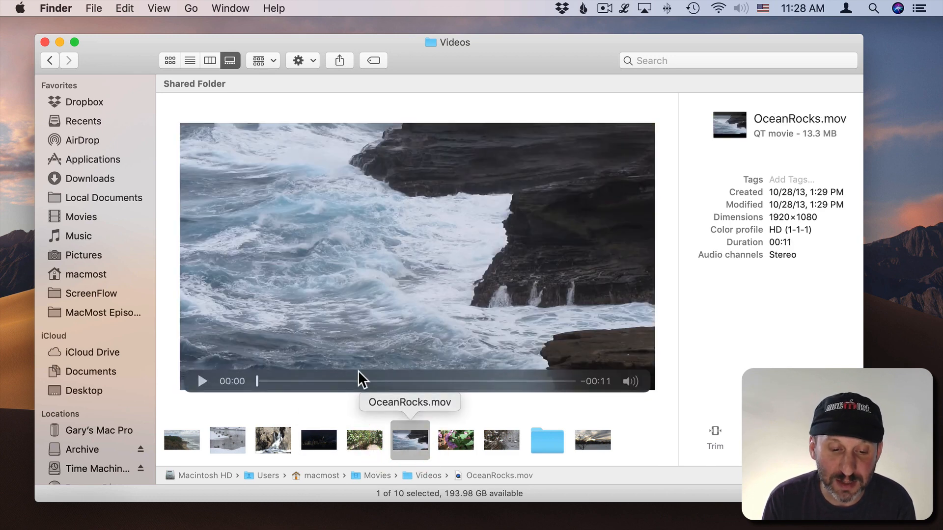
pyautogui.moveTo(256, 381); pyautogui.dragTo(437, 381)
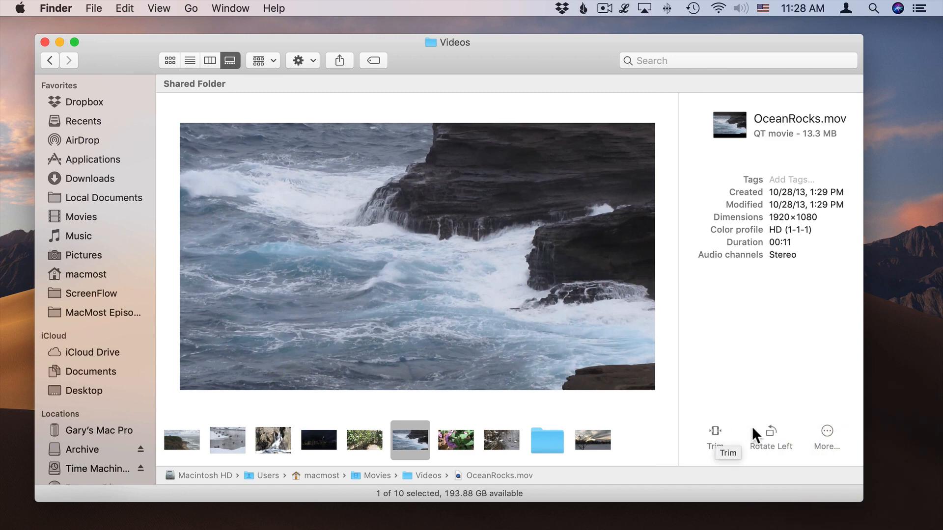
pyautogui.moveTo(770, 431)
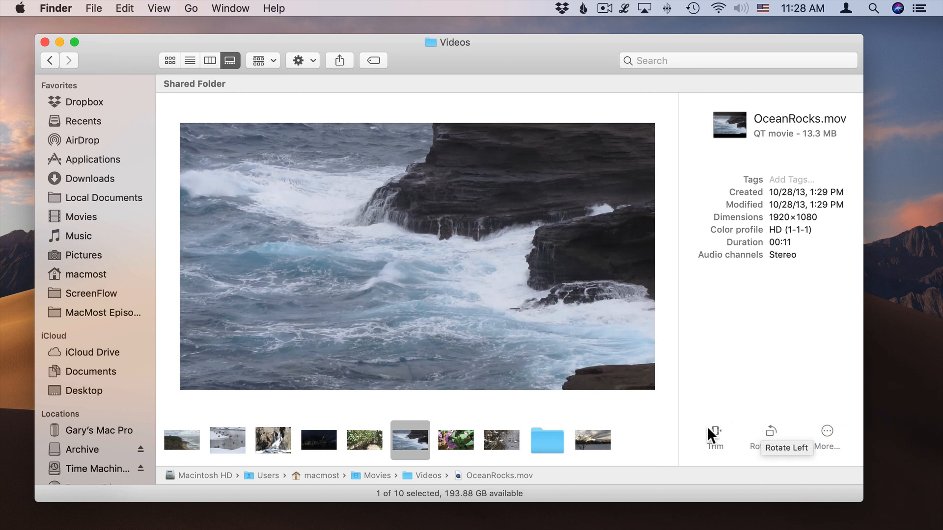
pyautogui.moveTo(226, 111)
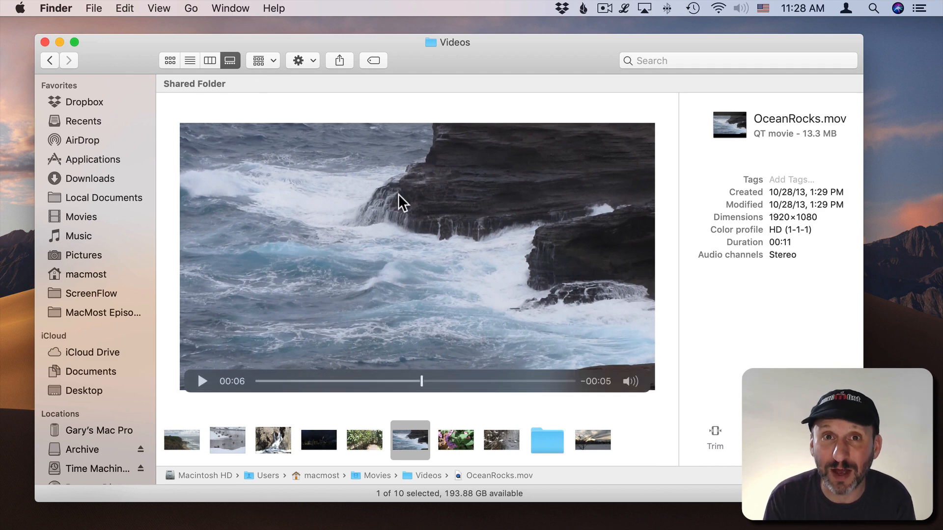
# Return Videos to list view and bring up the contextual menu for OceanRocks.mov
pyautogui.click(189, 60)
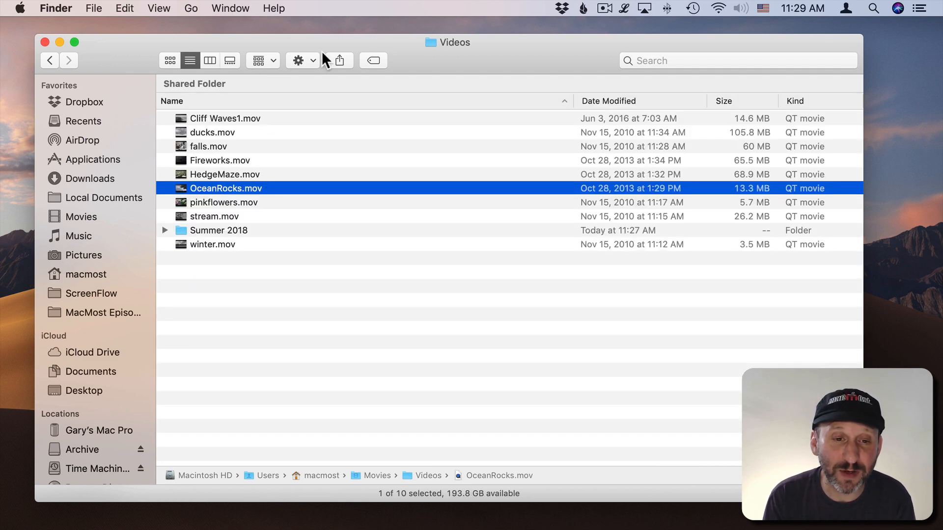
pyautogui.moveTo(232, 192)
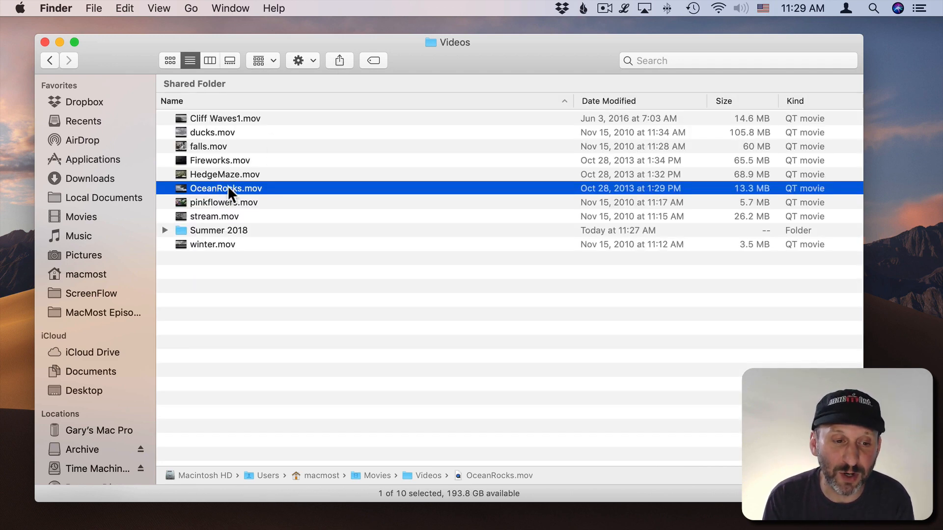
pyautogui.rightClick(226, 189)
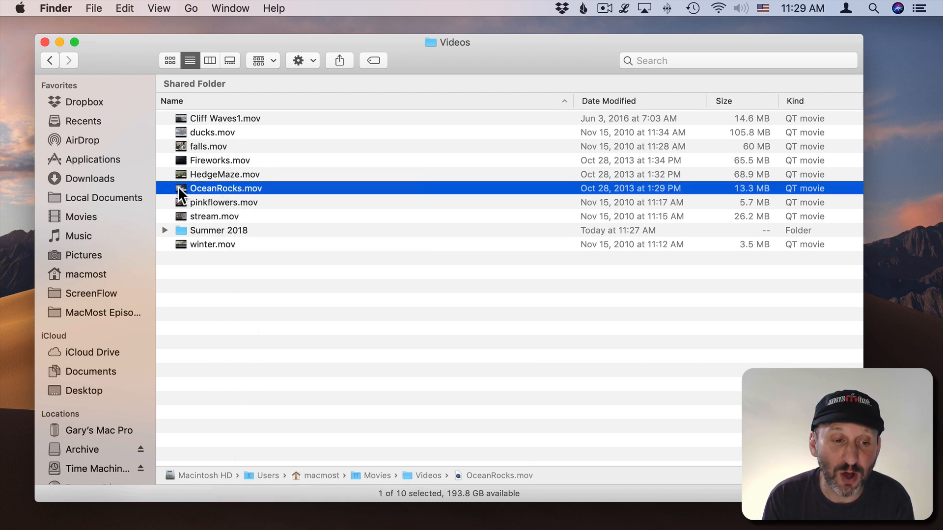
# Play OceanRocks.mov in QuickTime Player and show its File menu commands
pyautogui.doubleClick(226, 188)
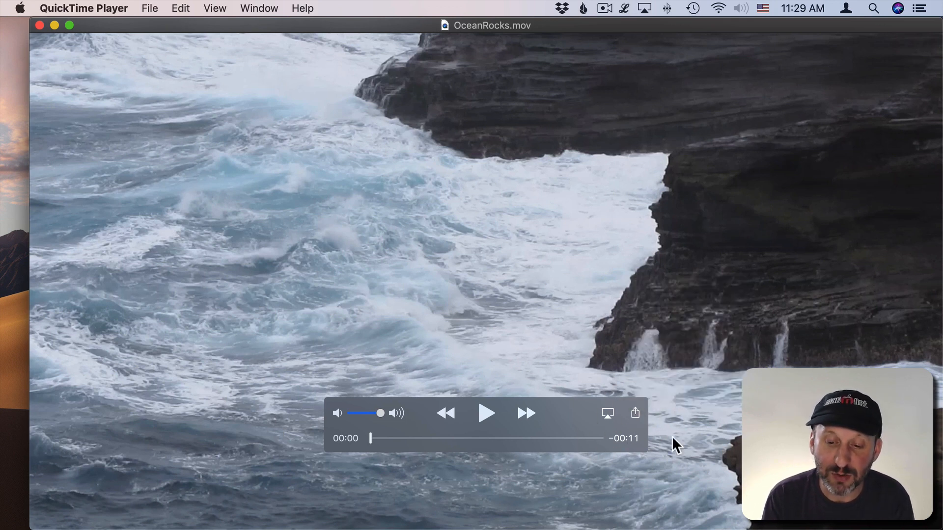
pyautogui.click(150, 8)
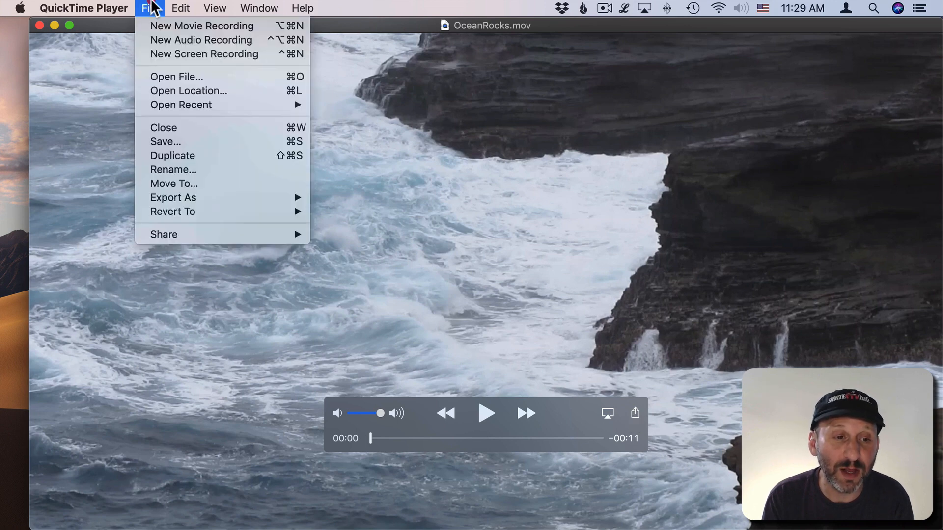